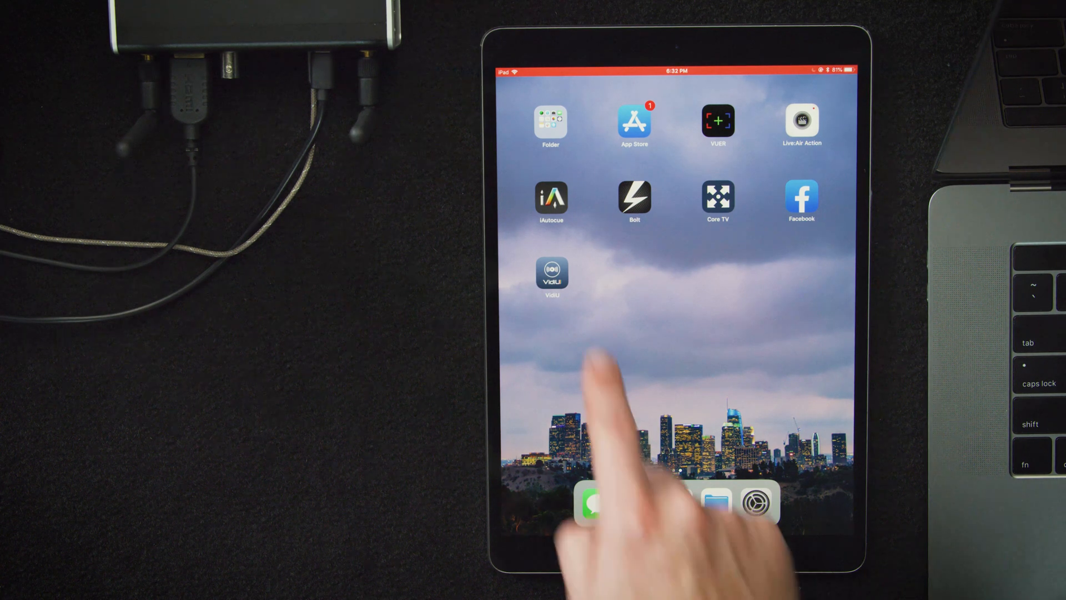
Launch VidiU on the iPad to reach the VidiU Go 00371 control screen.
{"action": "left_click", "coordinate": [552, 272]}
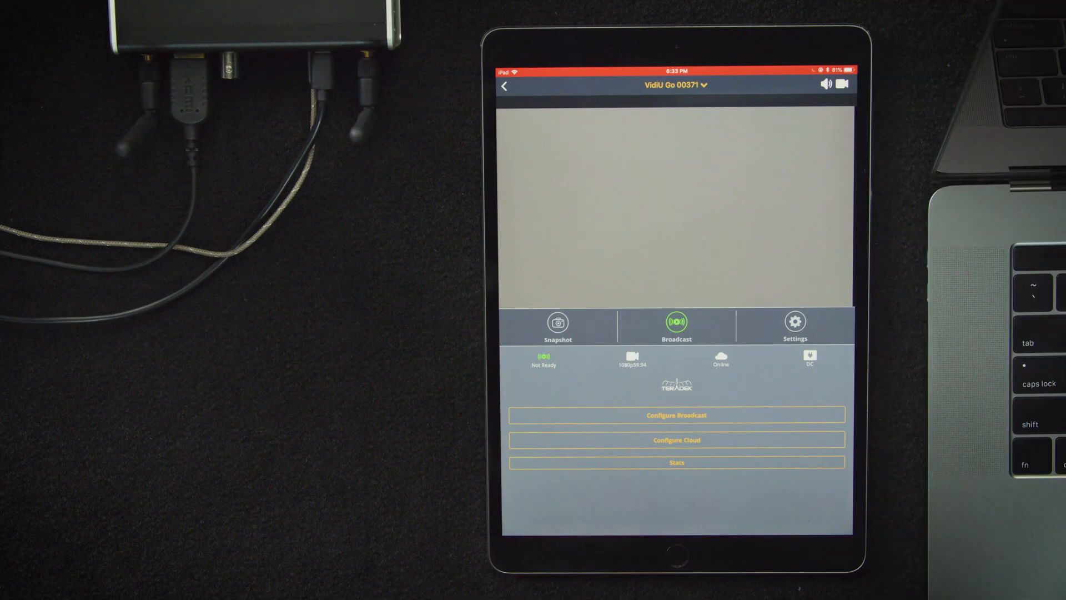
Choose Core as the cloud service and log in with the Core email and password.
{"action": "left_click", "coordinate": [795, 326]}
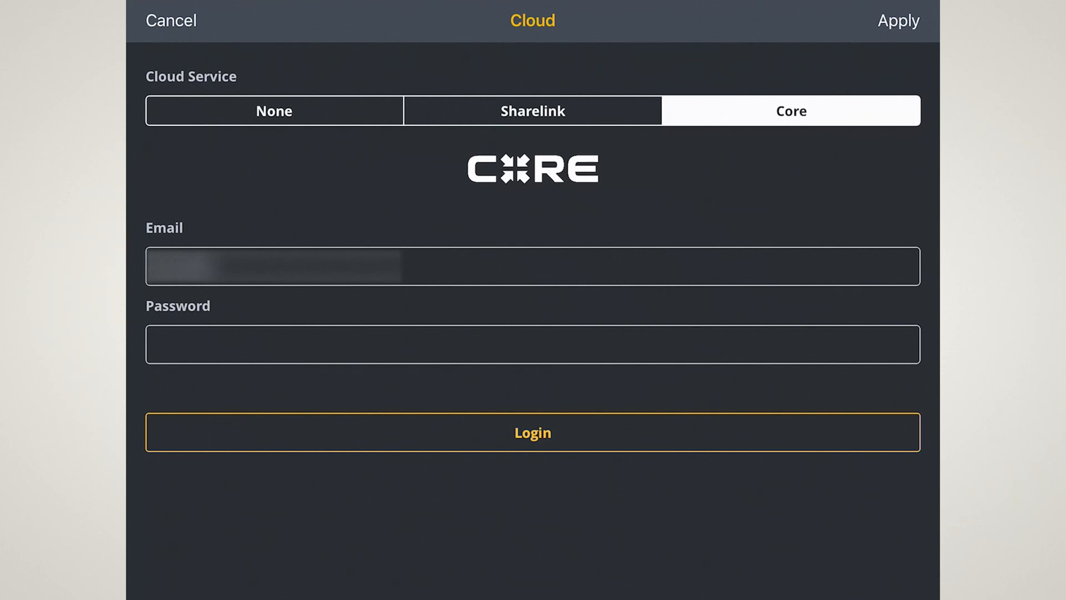
{"action": "left_click", "coordinate": [532, 432]}
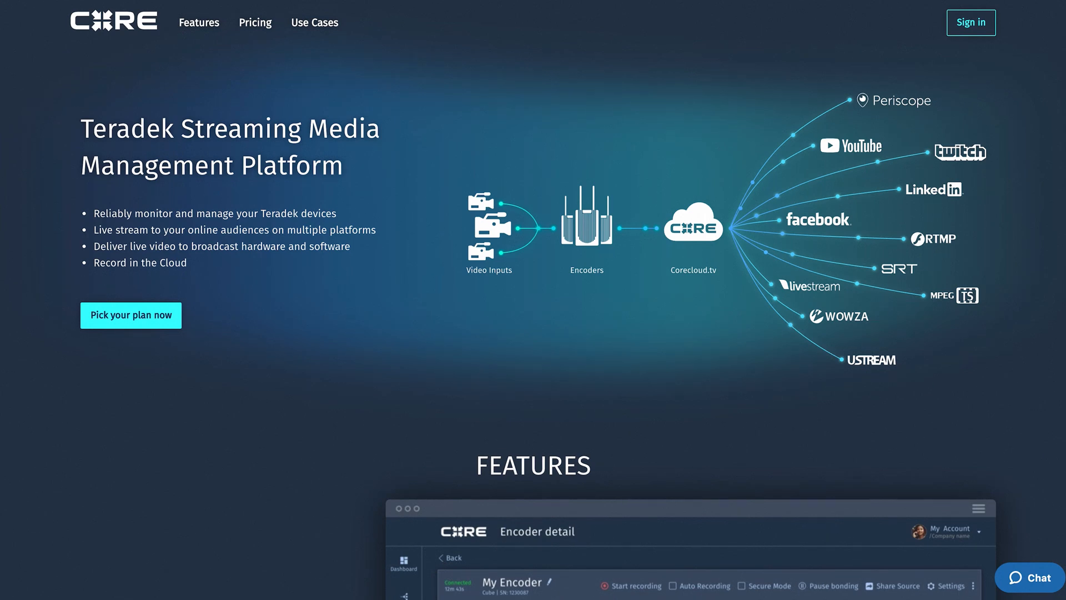
{"action": "scroll", "scroll_direction": "down", "scroll_amount": 3}
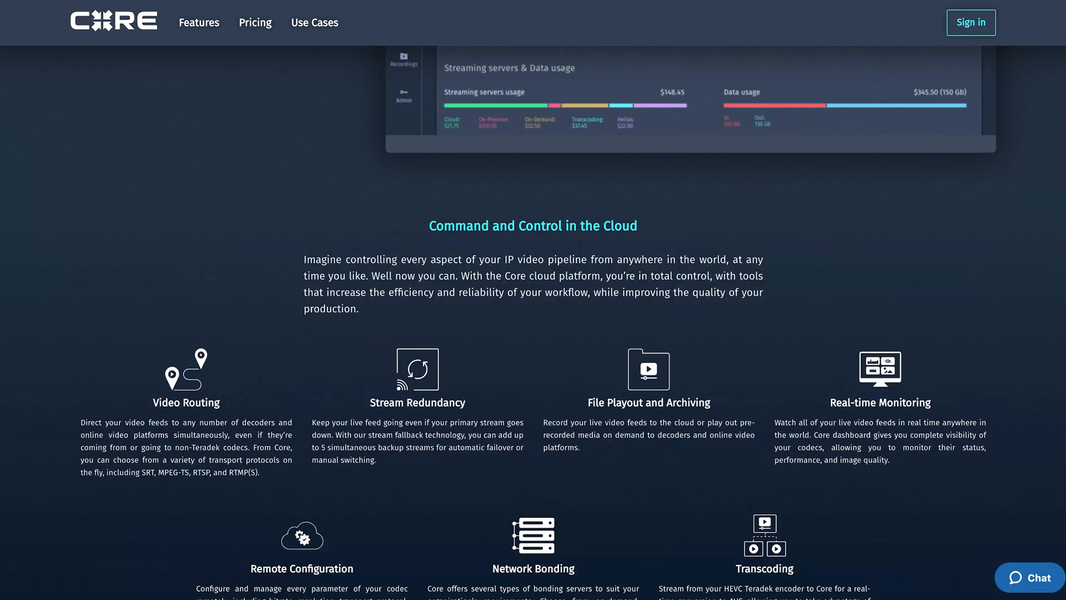
{"action": "left_click", "coordinate": [256, 23]}
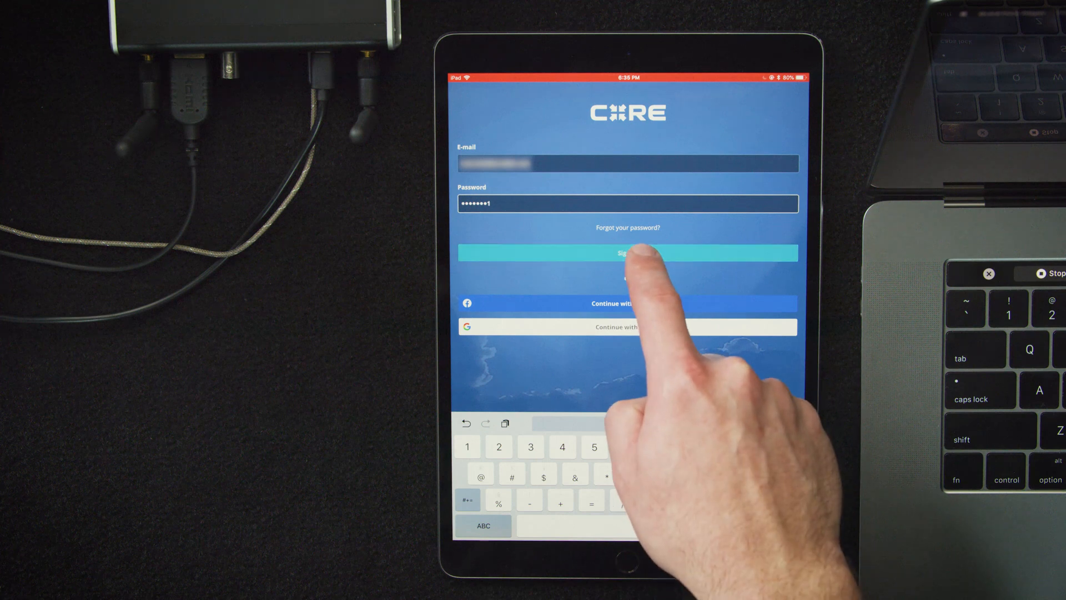
Sign in to Core and navigate to the empty Destinations channel list.
{"action": "left_click", "coordinate": [627, 253]}
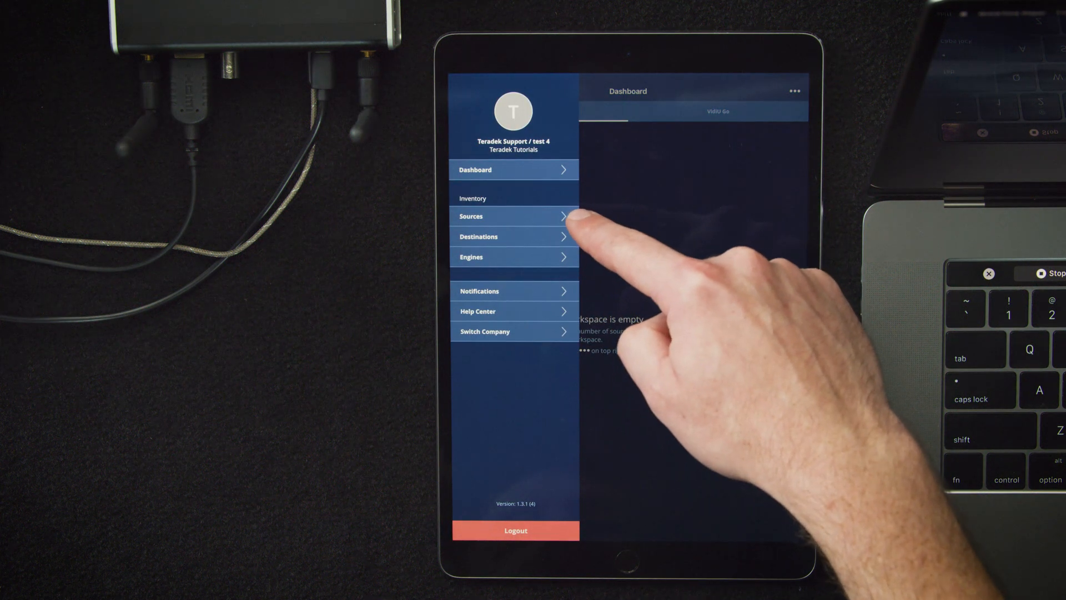
{"action": "mouse_move", "coordinate": [577, 292]}
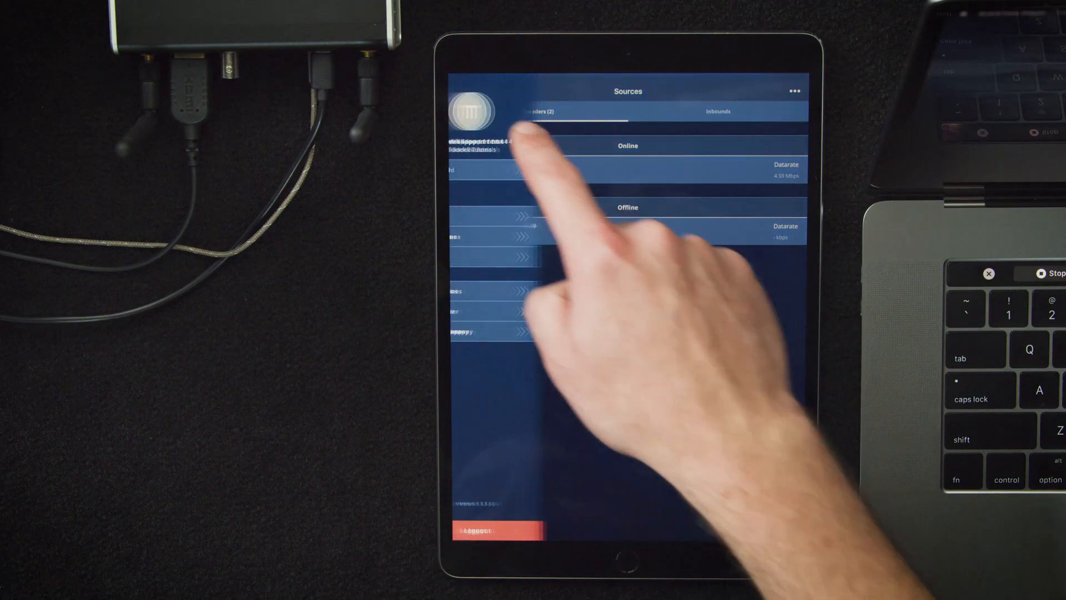
{"action": "left_click", "coordinate": [469, 111]}
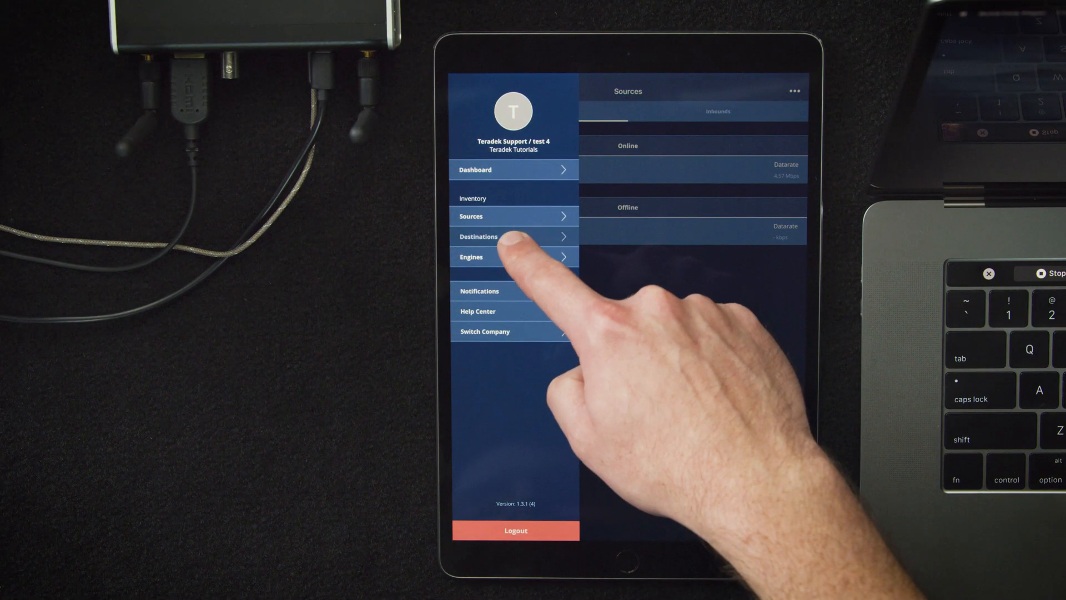
{"action": "left_click", "coordinate": [477, 236]}
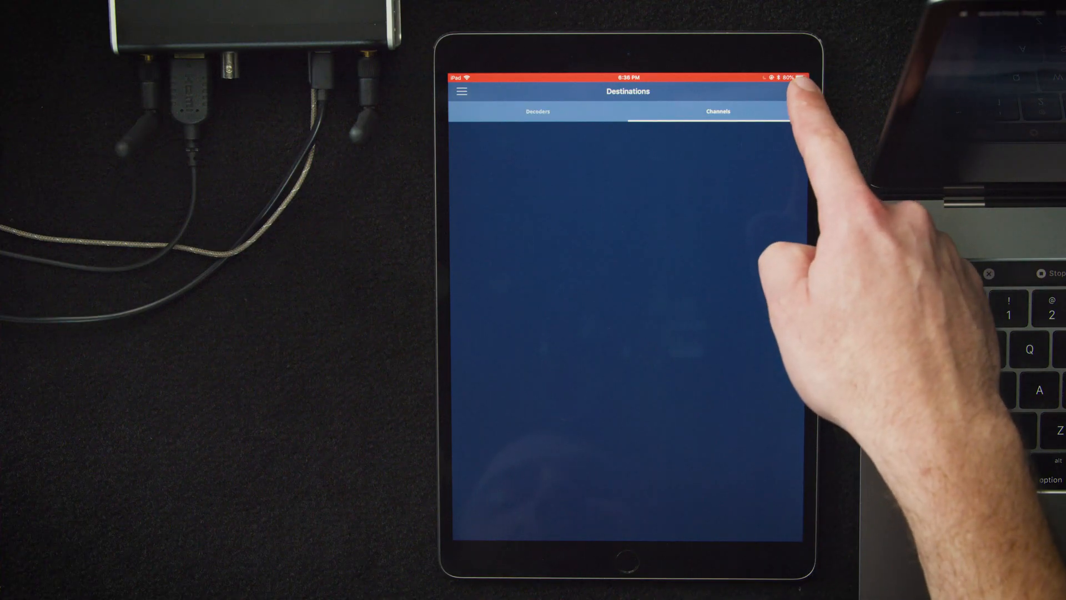
Add a Facebook channel, authorizing the Facebook login so My Timeline appears under Channels.
{"action": "left_click", "coordinate": [795, 91]}
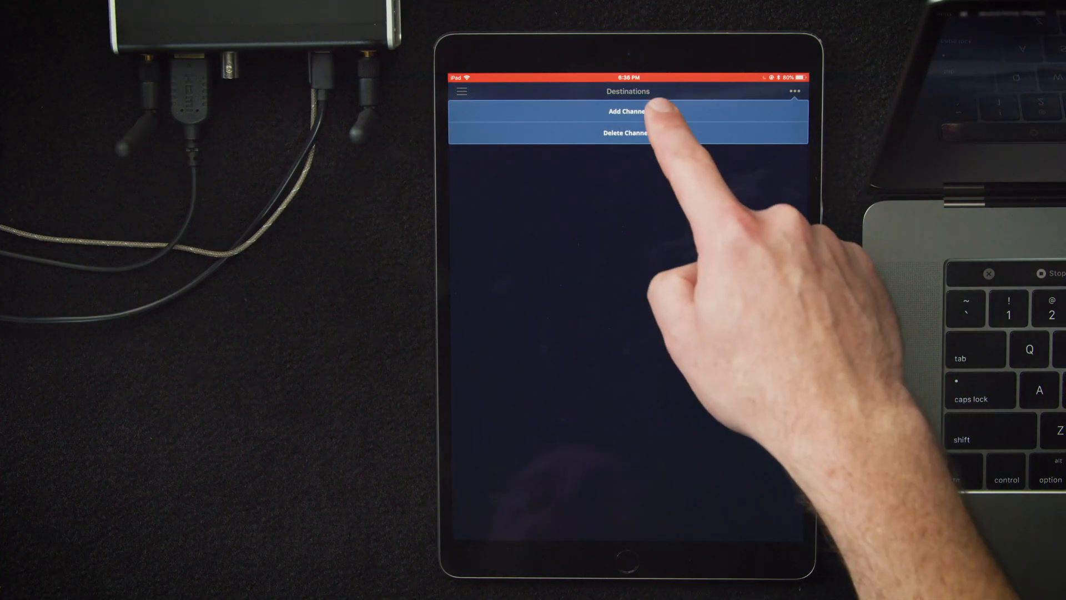
{"action": "left_click", "coordinate": [626, 111]}
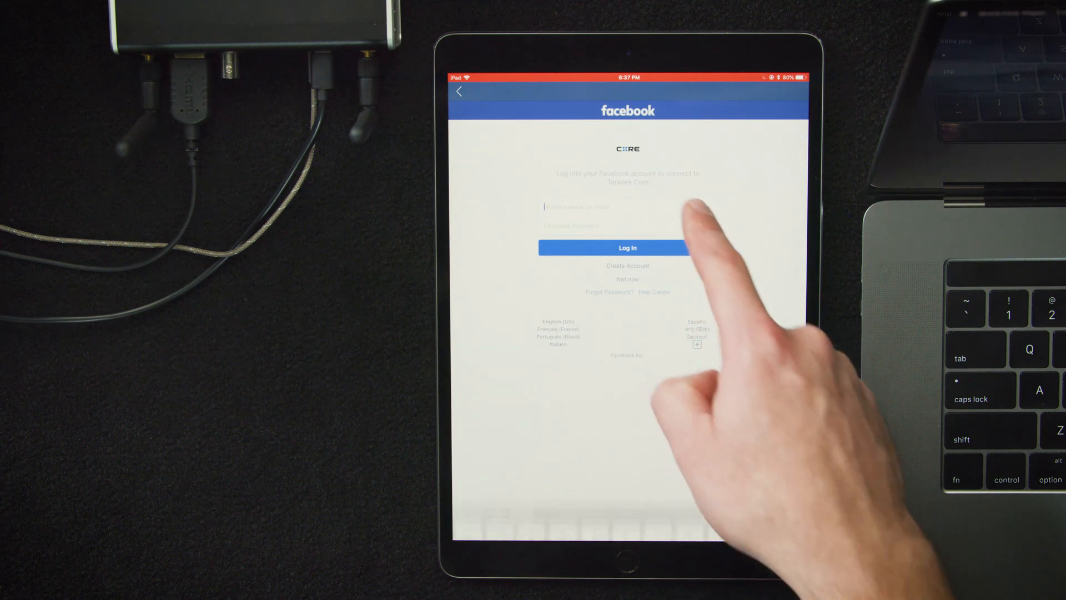
{"action": "left_click", "coordinate": [599, 207]}
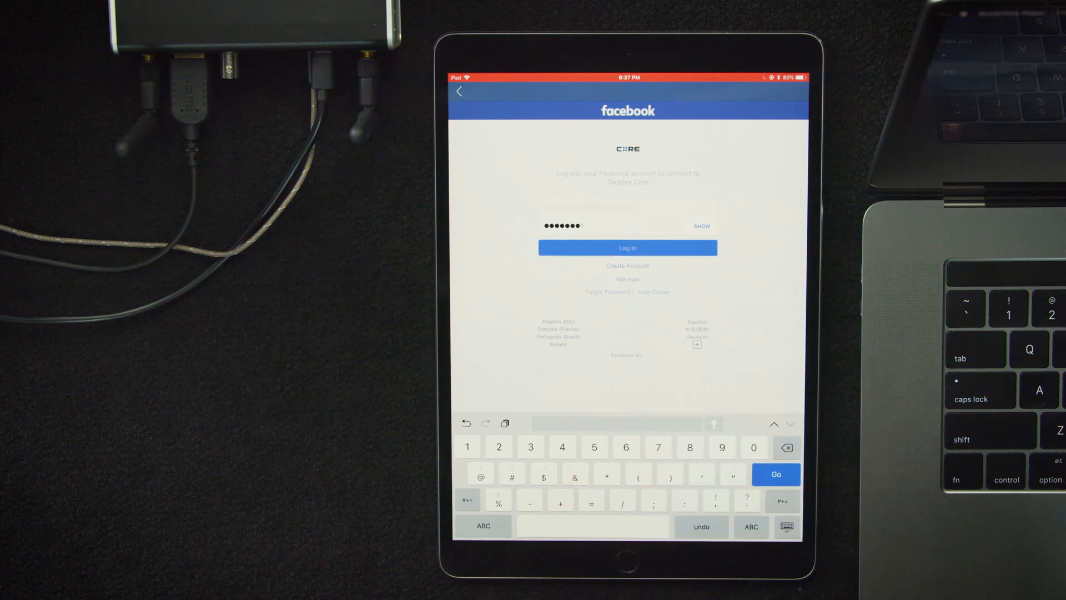
{"action": "left_click", "coordinate": [626, 248]}
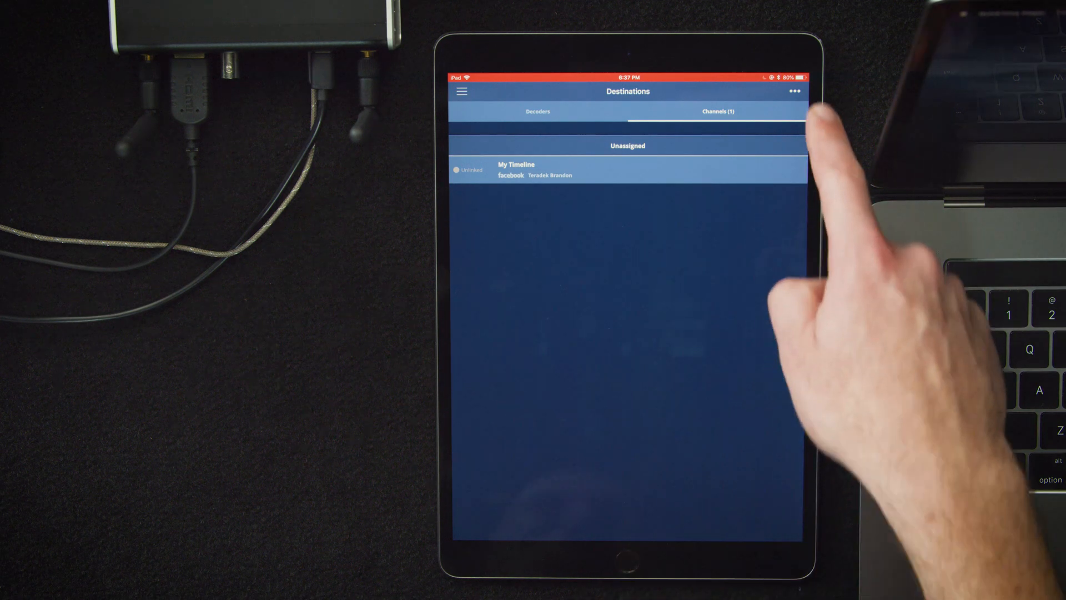
{"action": "left_click", "coordinate": [796, 92]}
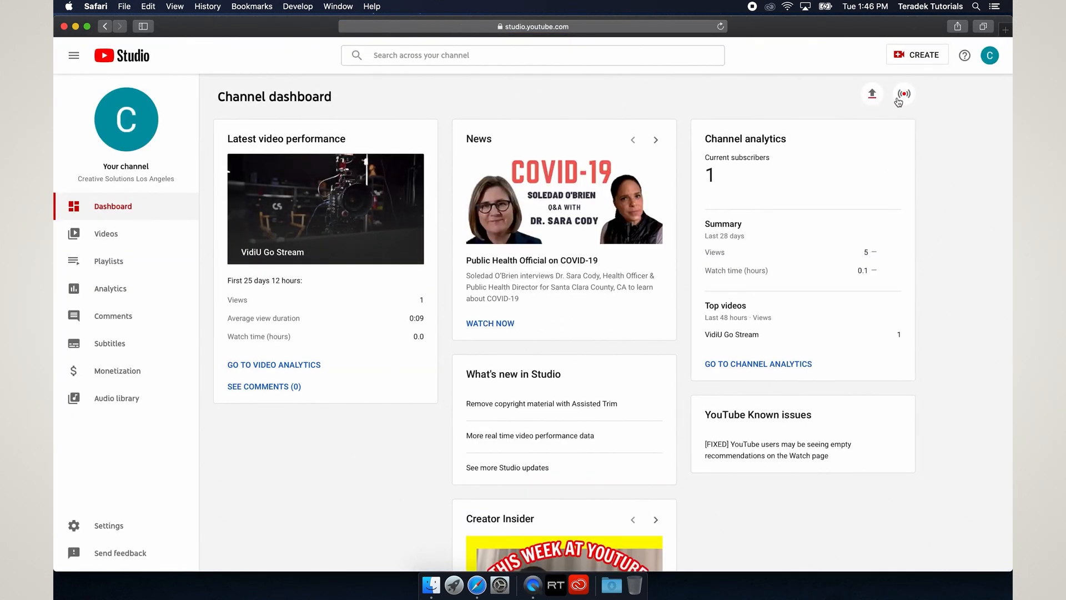
Start a new stream from Go Live and title it 'VidiU Go Stream'.
{"action": "left_click", "coordinate": [903, 93]}
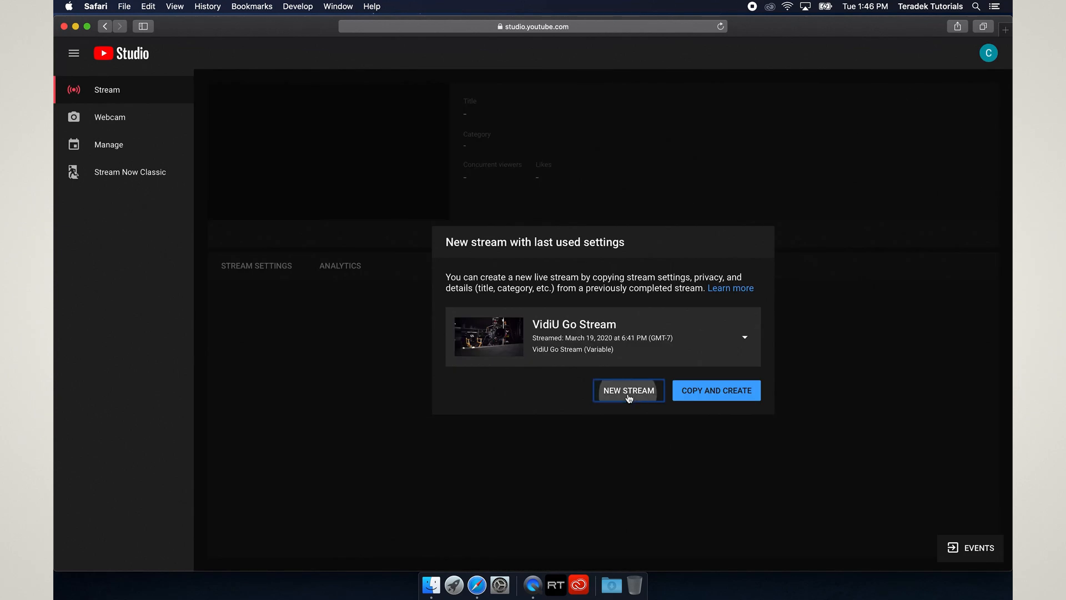
{"action": "left_click", "coordinate": [629, 390]}
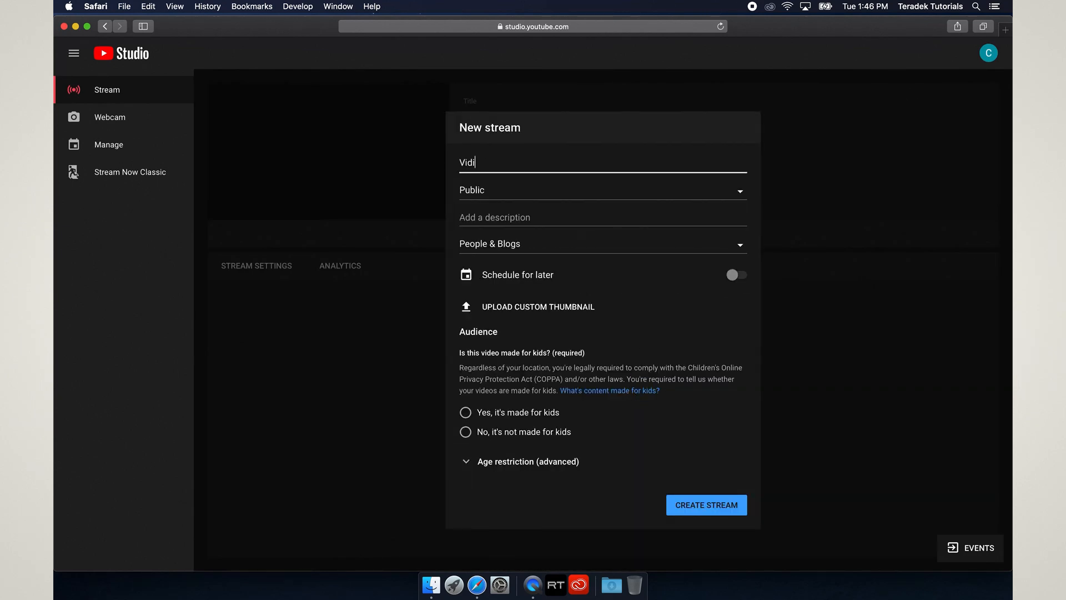
{"action": "type", "text": "U Go Str"}
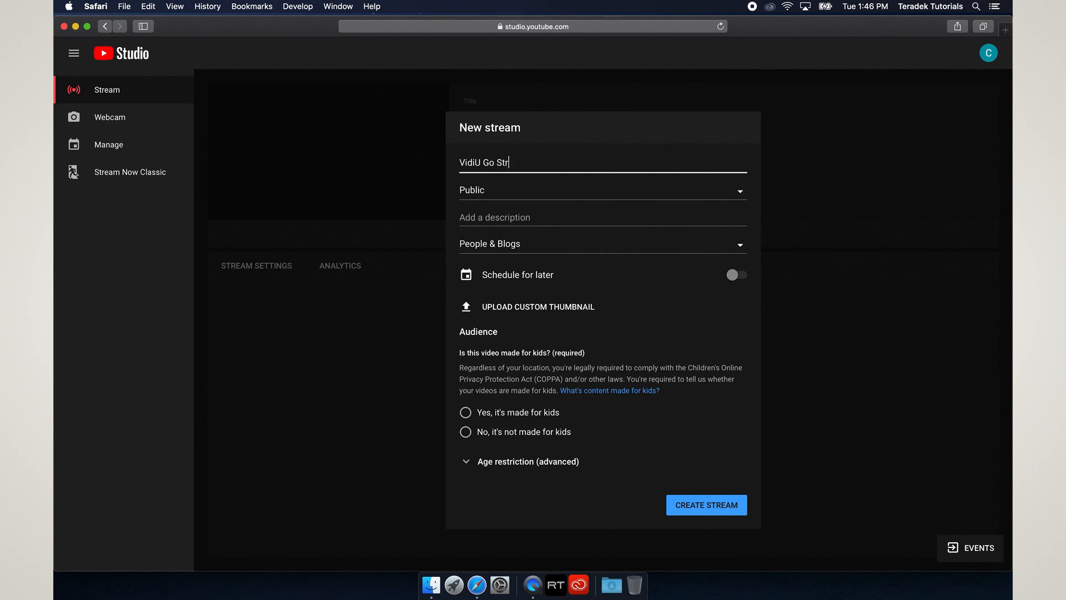
{"action": "type", "text": "eam"}
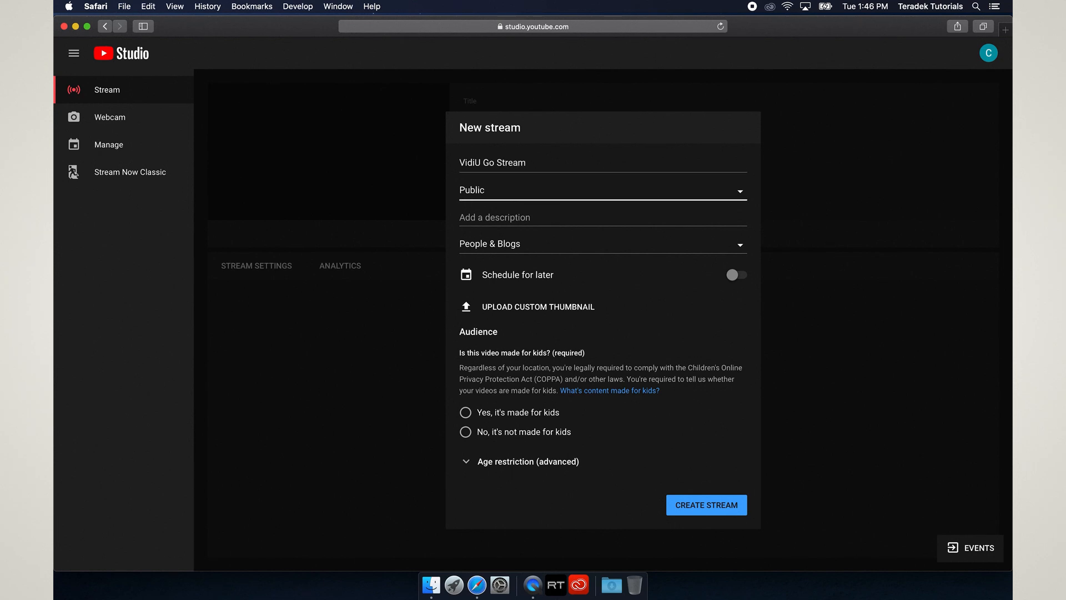
Describe it as 'Check out my new stream!' and create the stream.
{"action": "left_click", "coordinate": [601, 216]}
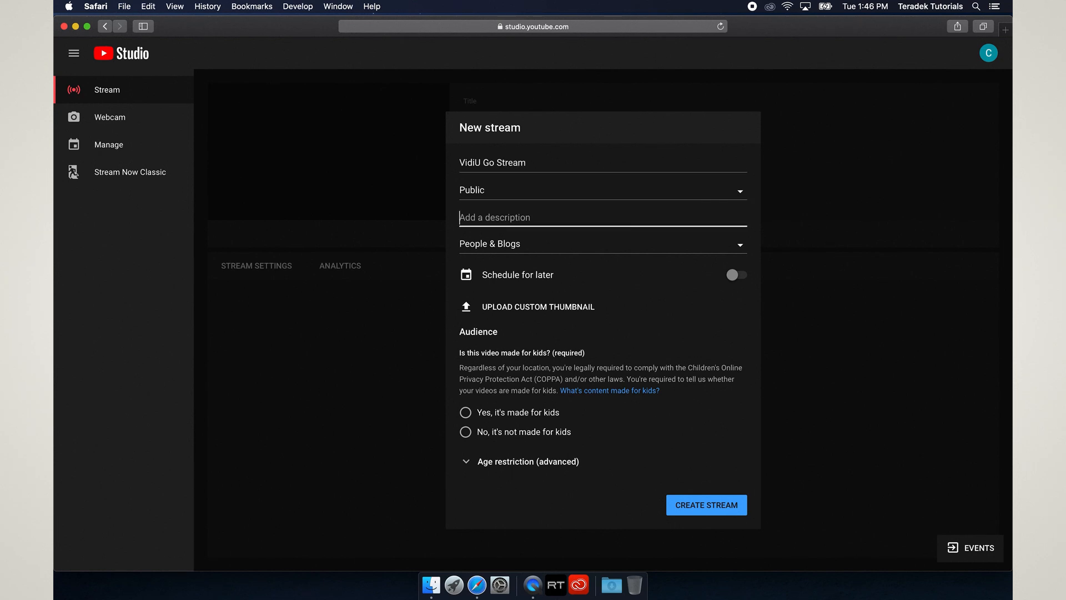
{"action": "type", "text": "Check out my"}
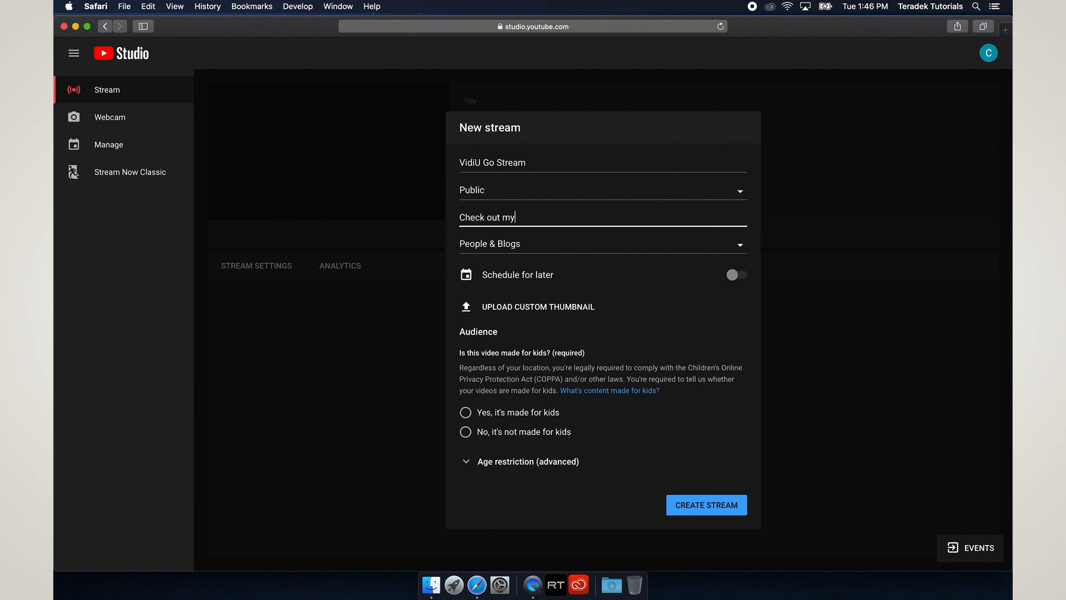
{"action": "type", "text": "new stream!"}
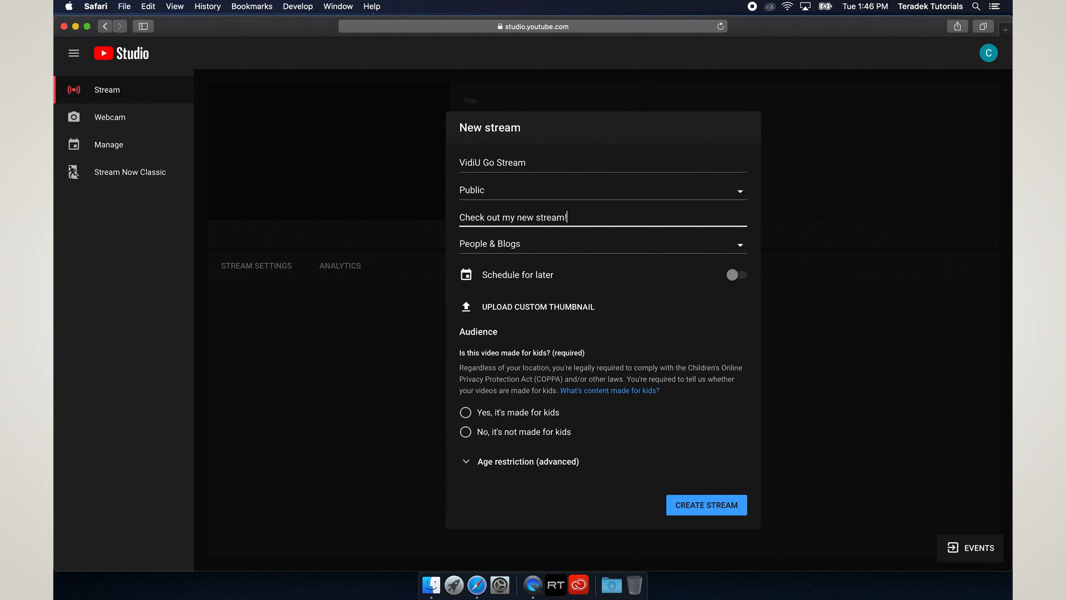
{"action": "mouse_move", "coordinate": [604, 380]}
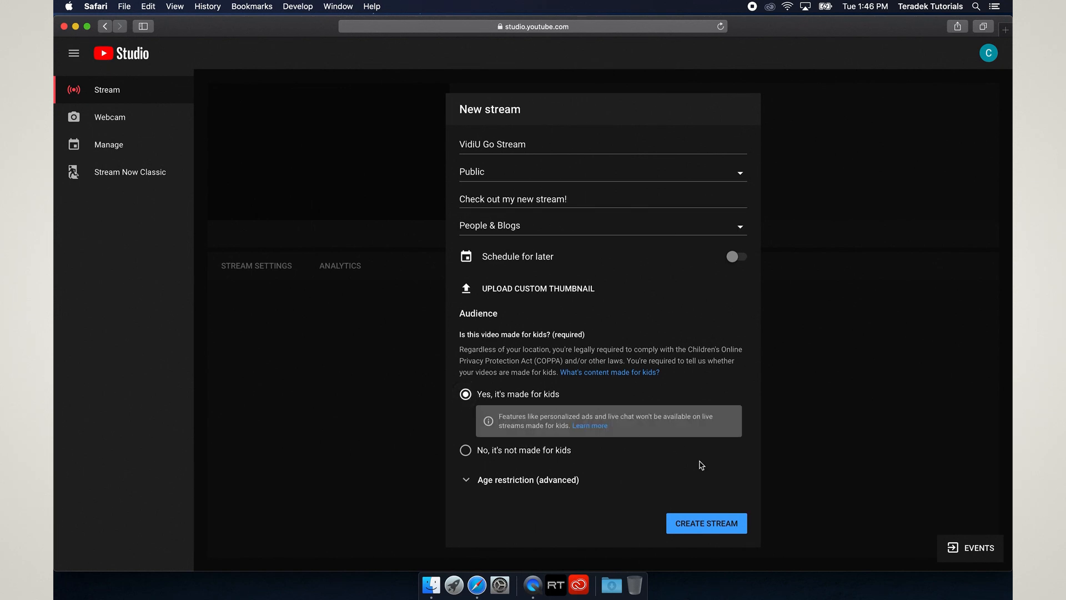
{"action": "left_click", "coordinate": [706, 523]}
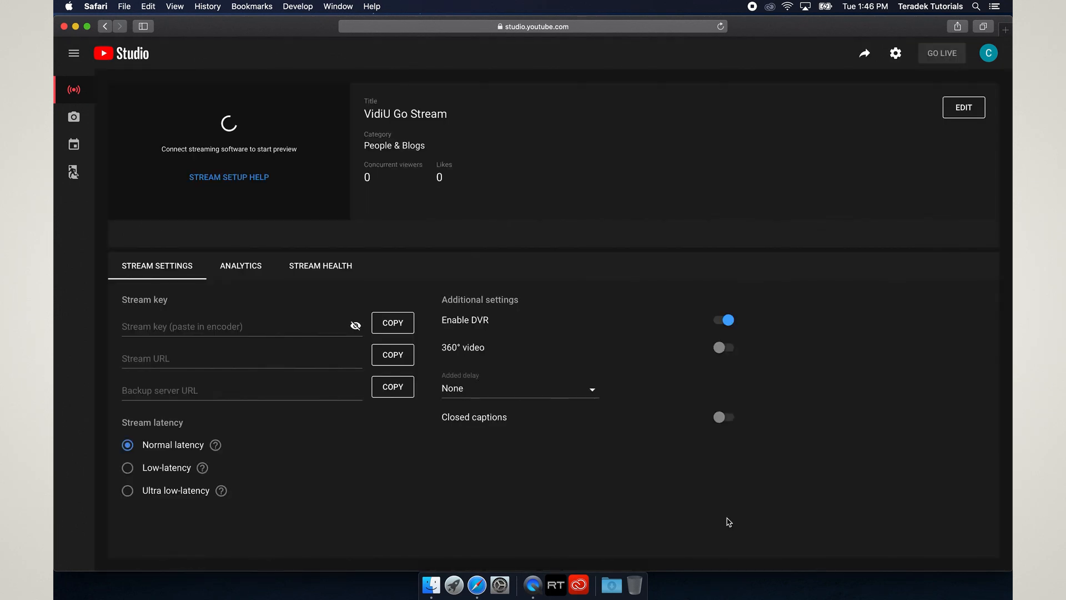